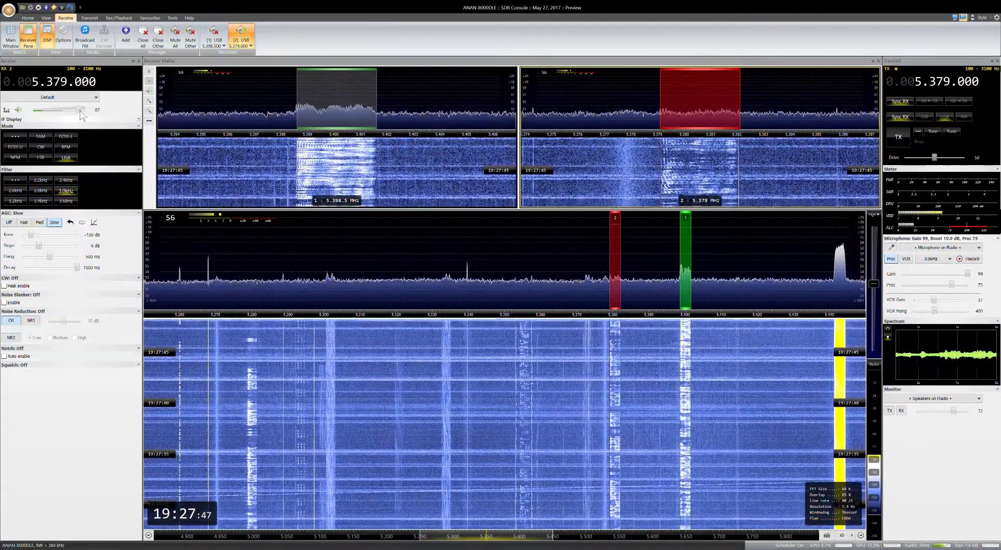
Raise the receiver audio volume slider to 100.
drag(57, 110, 77, 110)
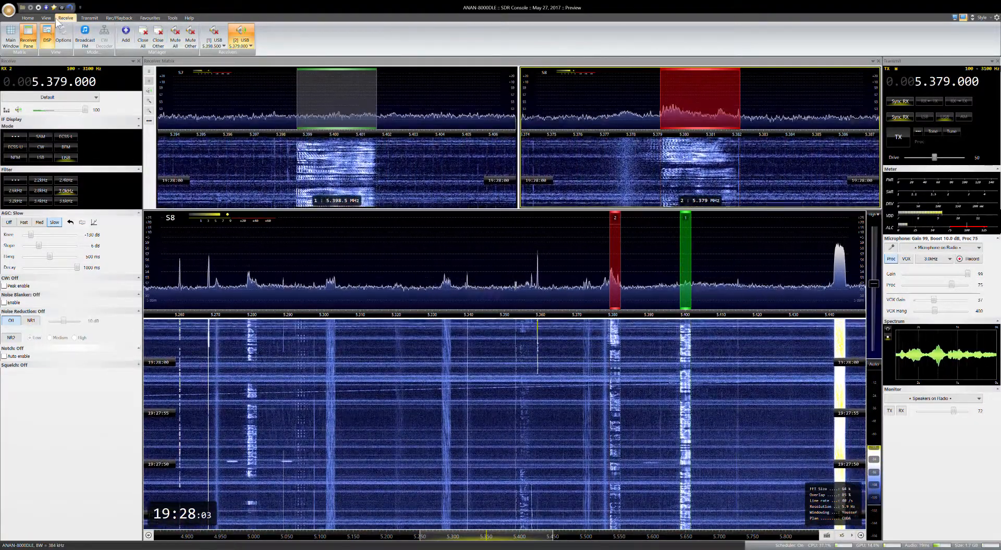
Show the View ribbon options and switch receiver 2 on 5.379 MHz to CW narrow-passband mode.
click(46, 18)
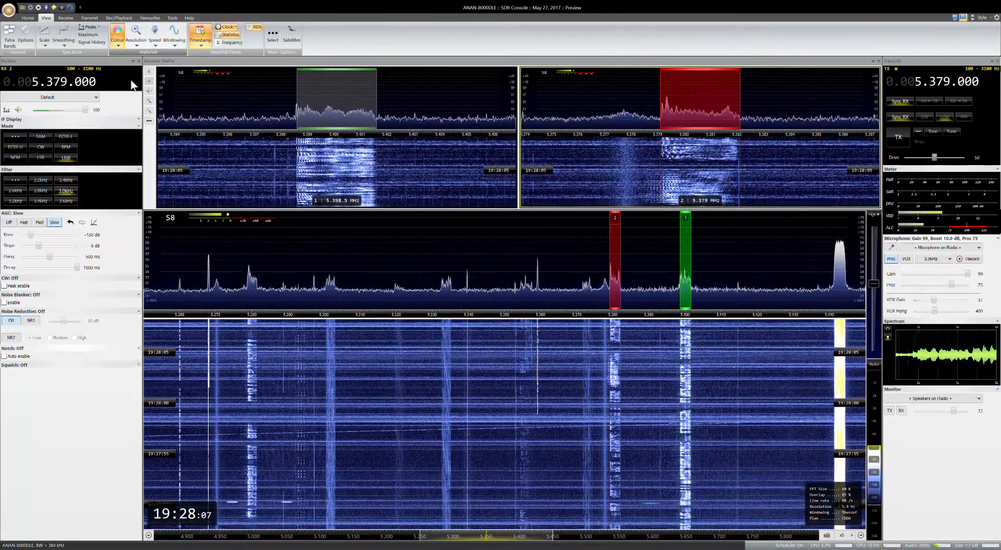
click(117, 33)
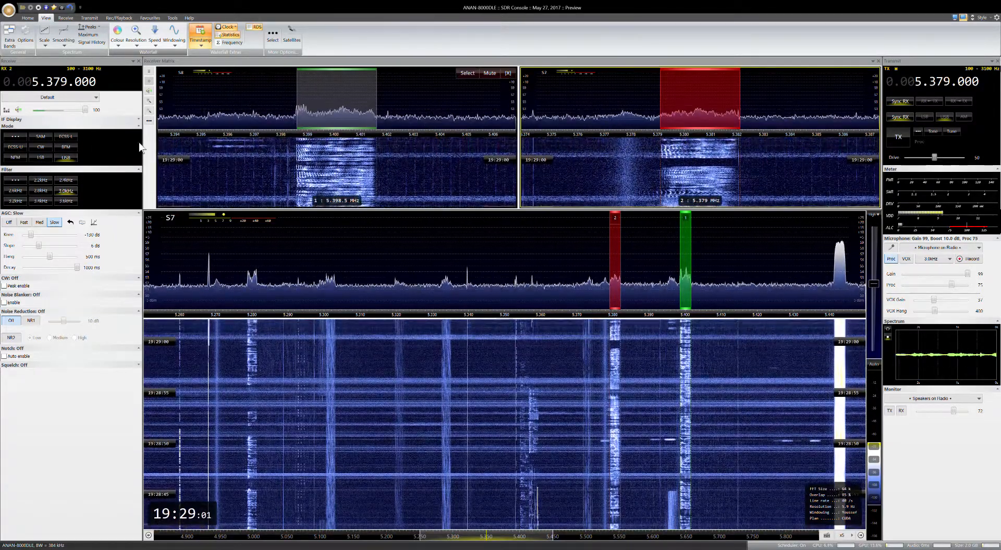
click(41, 147)
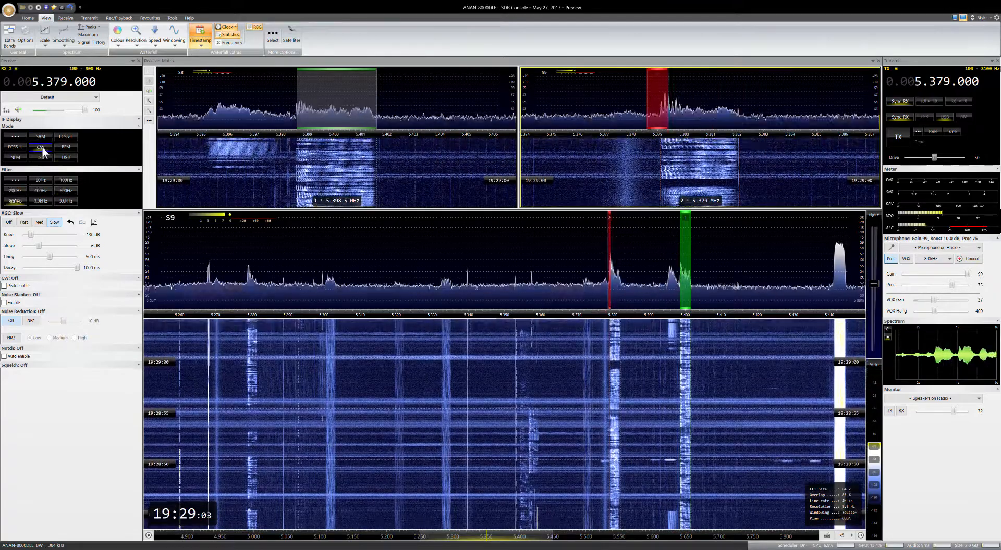